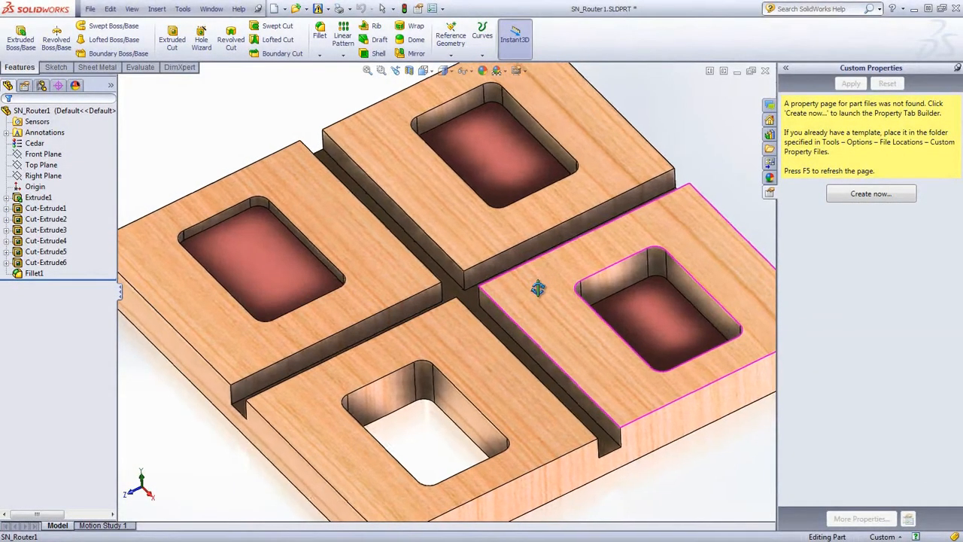
# Orbit the SN_Router1 cedar block to inspect its four pockets and filleted edges.
pyautogui.moveTo(539, 289); pyautogui.dragTo(527, 180)
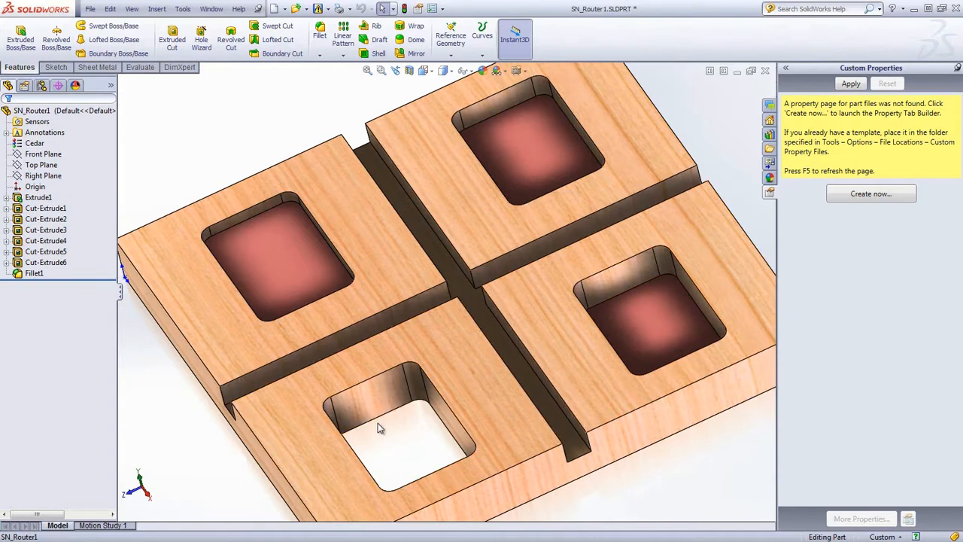
pyautogui.moveTo(410, 425)
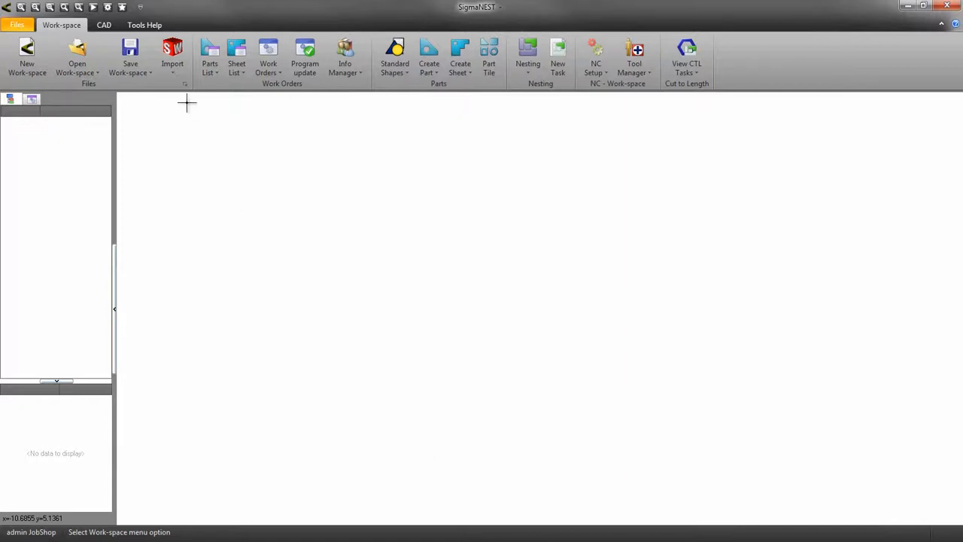
# Import SN_Router1.SLDPRT as a SolidWorks part with Interactive Mapping kept on.
pyautogui.click(172, 57)
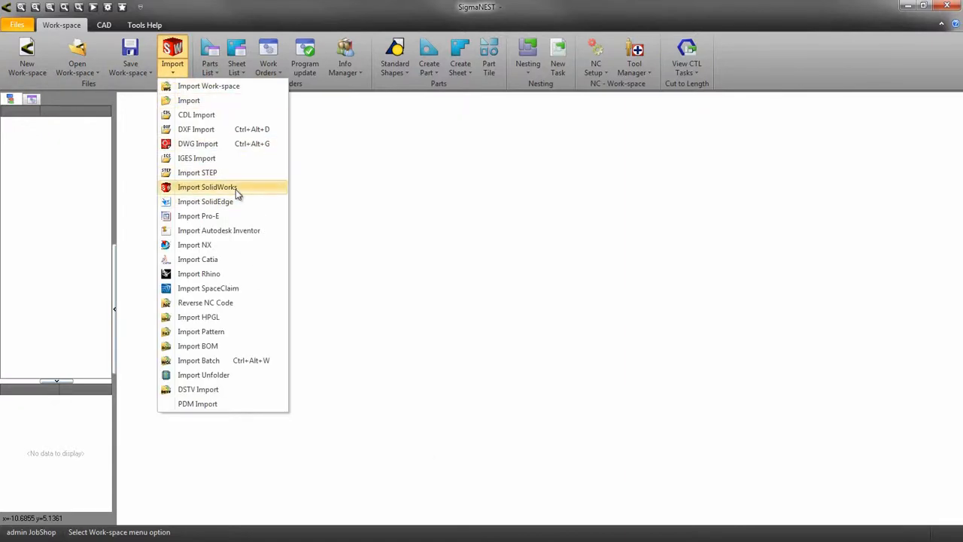
pyautogui.click(207, 186)
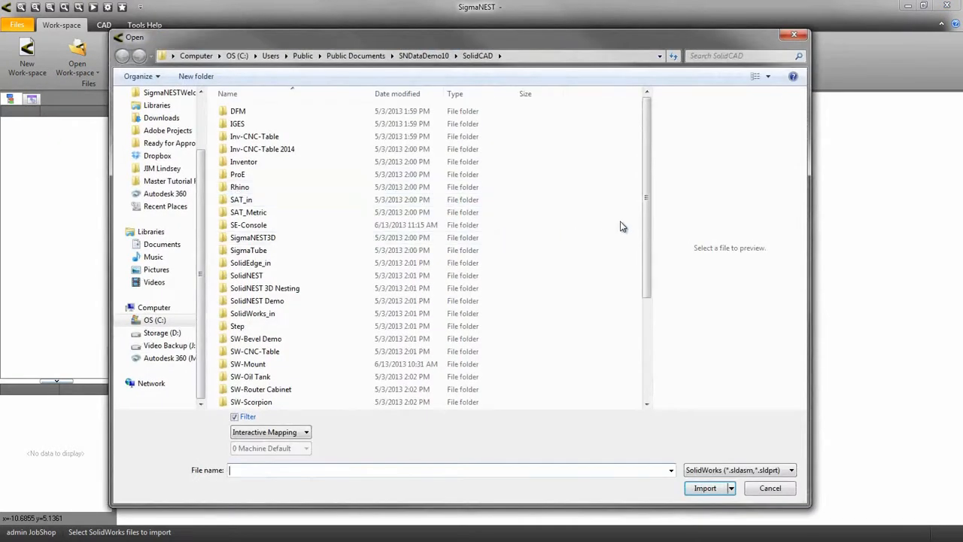
pyautogui.scroll(-3)
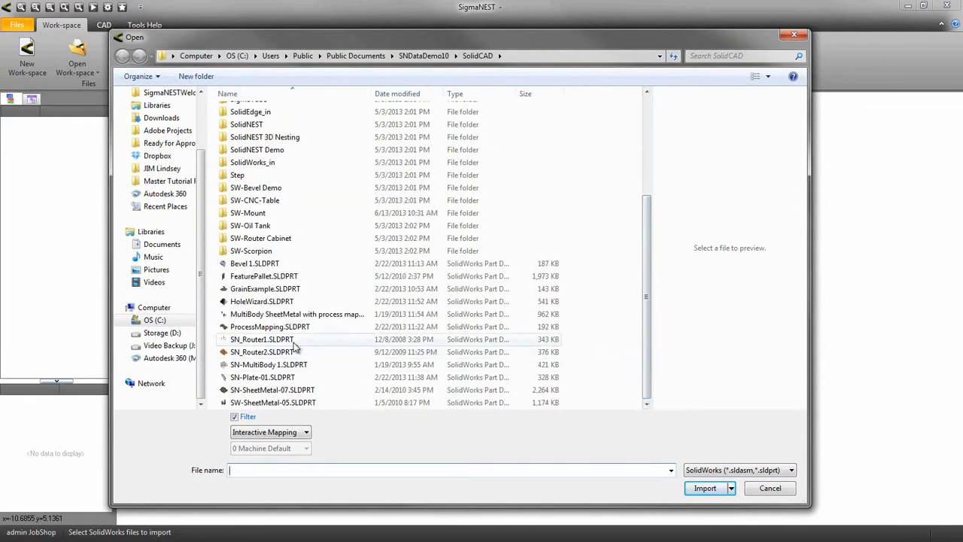
pyautogui.click(304, 431)
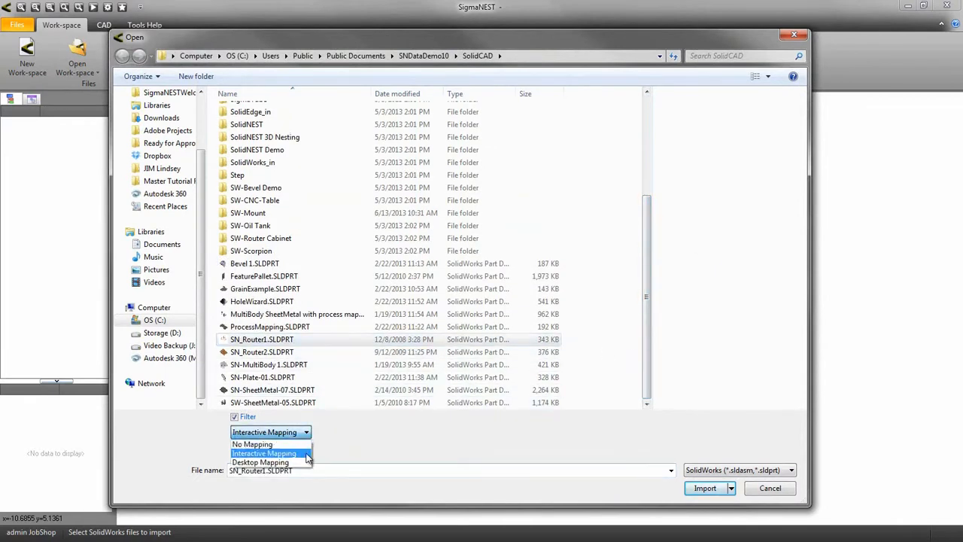
pyautogui.click(263, 452)
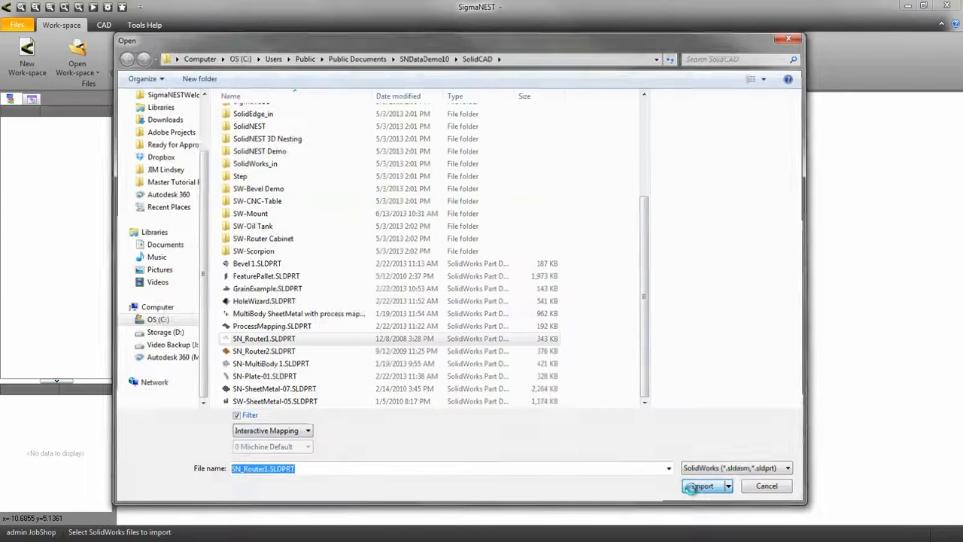
pyautogui.click(700, 485)
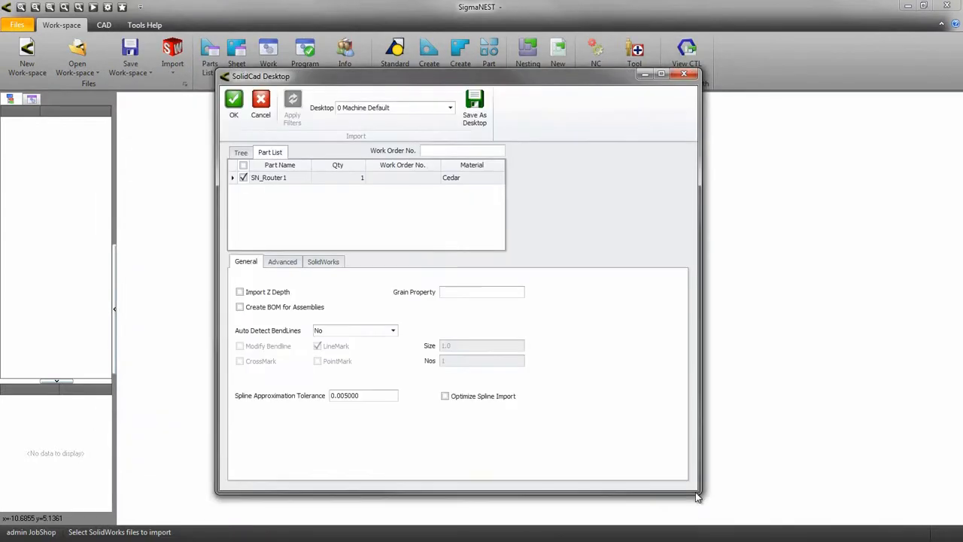
pyautogui.moveTo(400, 400)
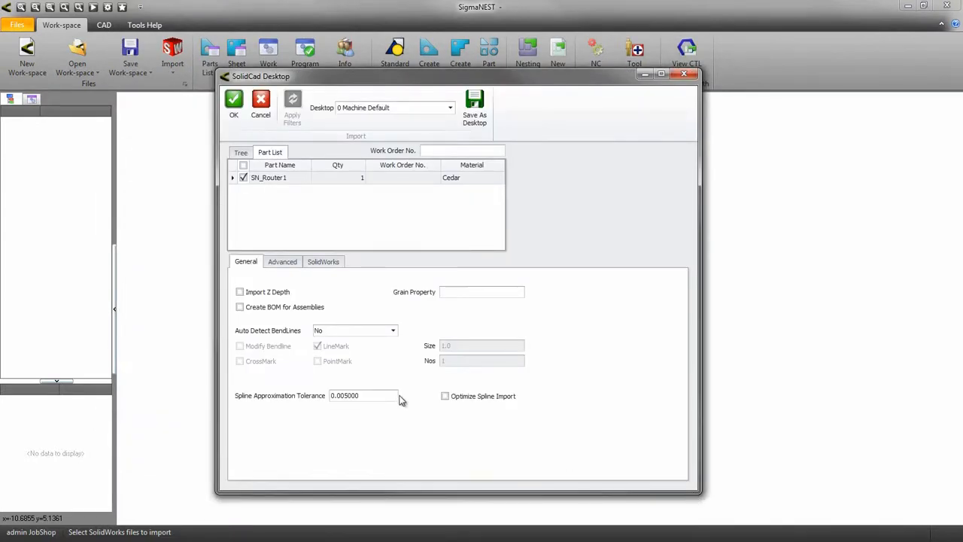
# Enable Import Z Depth on the General tab and review the Advanced import options.
pyautogui.click(239, 292)
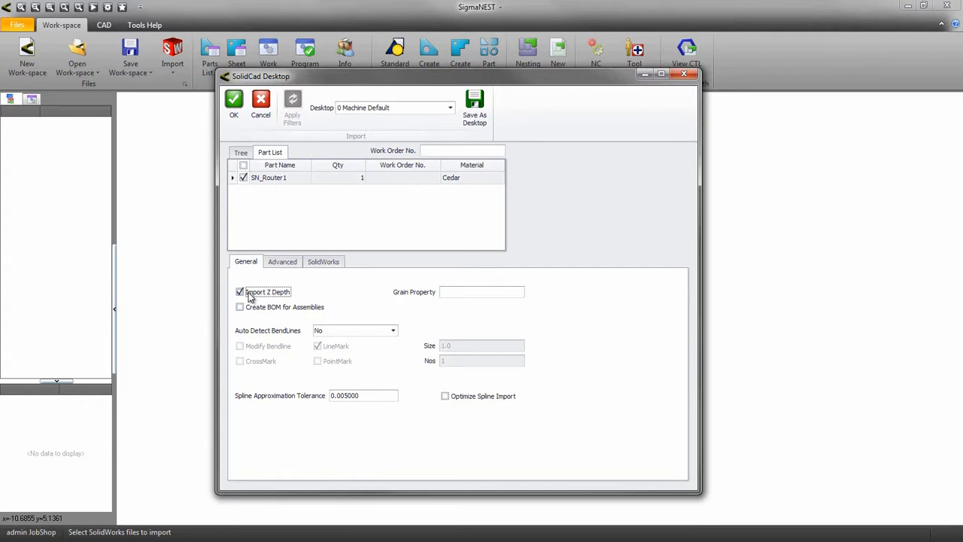
pyautogui.click(283, 262)
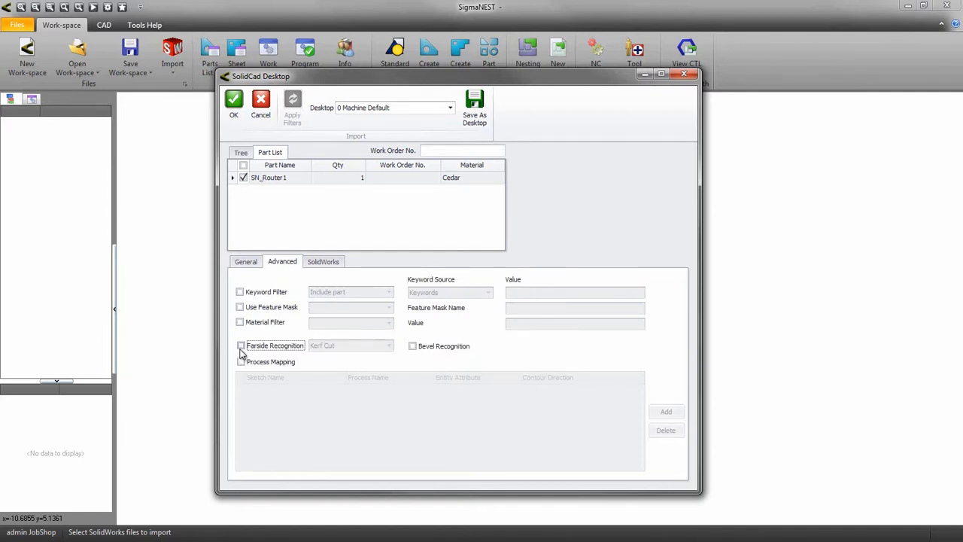
pyautogui.click(261, 103)
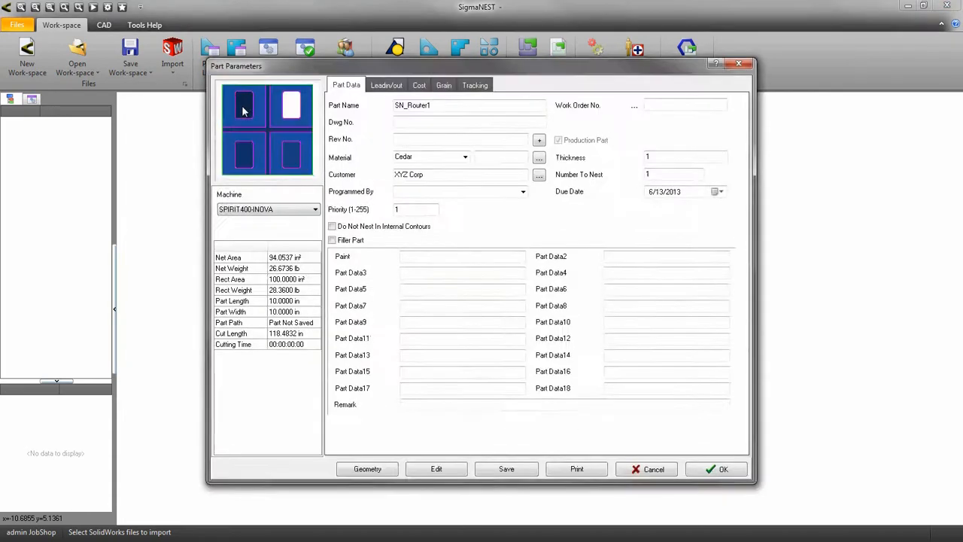
pyautogui.moveTo(440, 167)
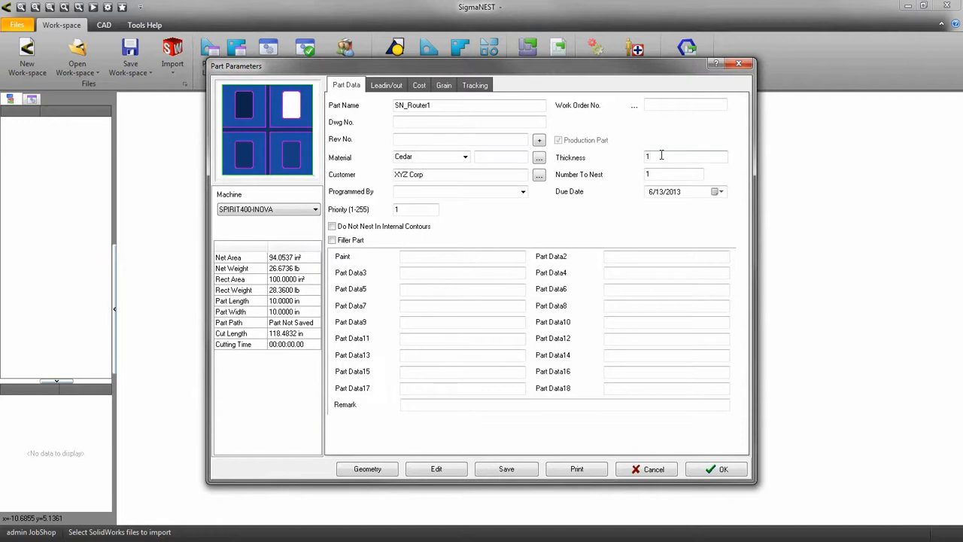
# Accept the part parameters (Cedar, thickness 1, XYZ Corp, 10 × 10) so SN_Router1 enters the workspace.
pyautogui.click(717, 469)
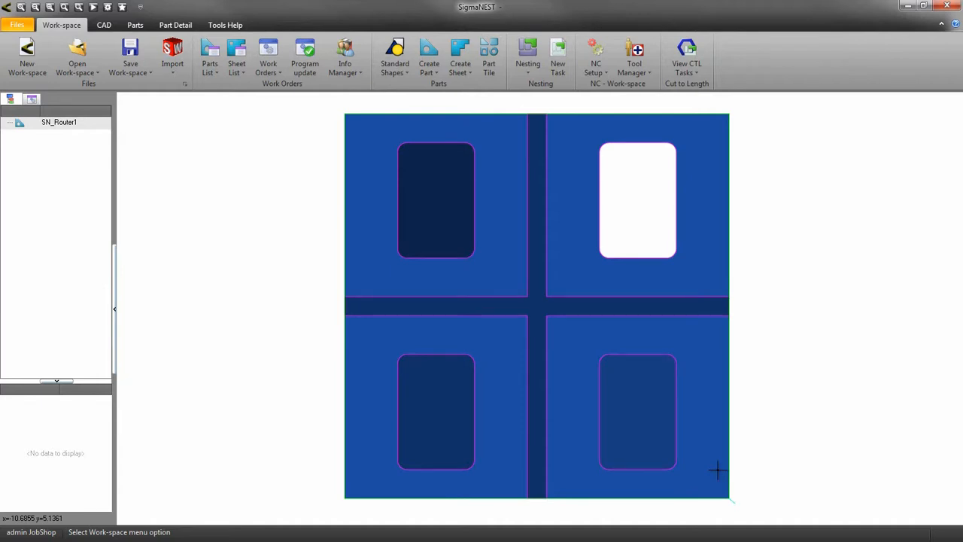
pyautogui.moveTo(457, 400)
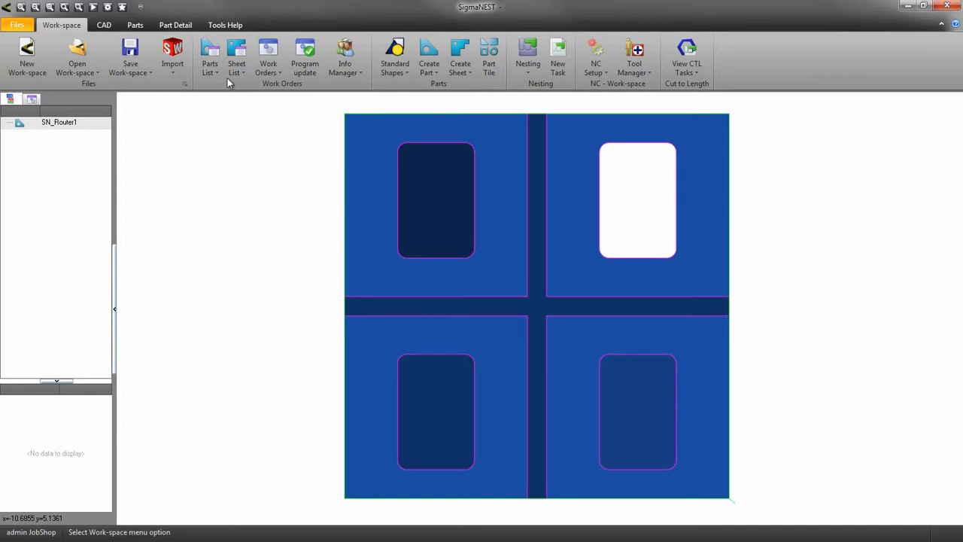
# Bring up the part display settings listing the Color by choices.
pyautogui.click(108, 6)
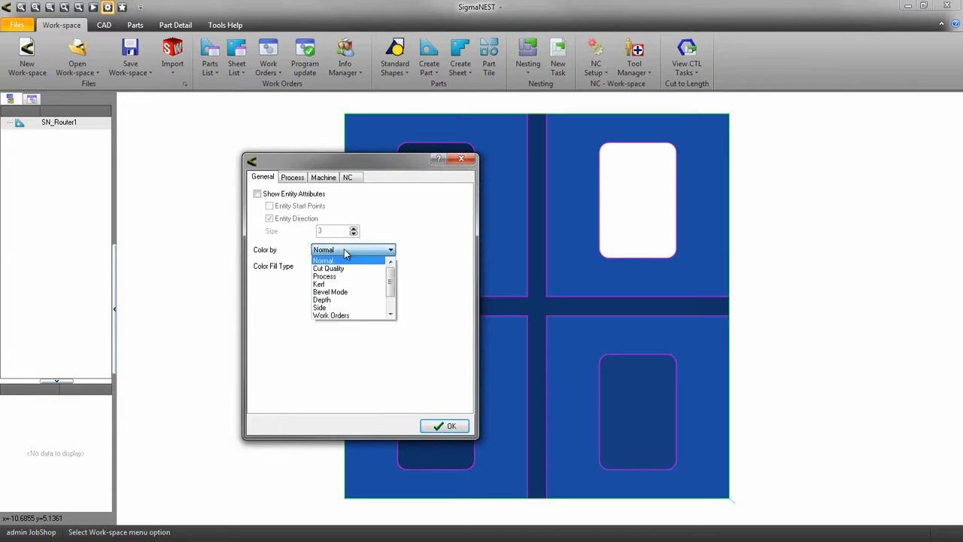
# Set Color by to Depth and enable Show Depth Attributes on the Process tab, then apply.
pyautogui.click(323, 300)
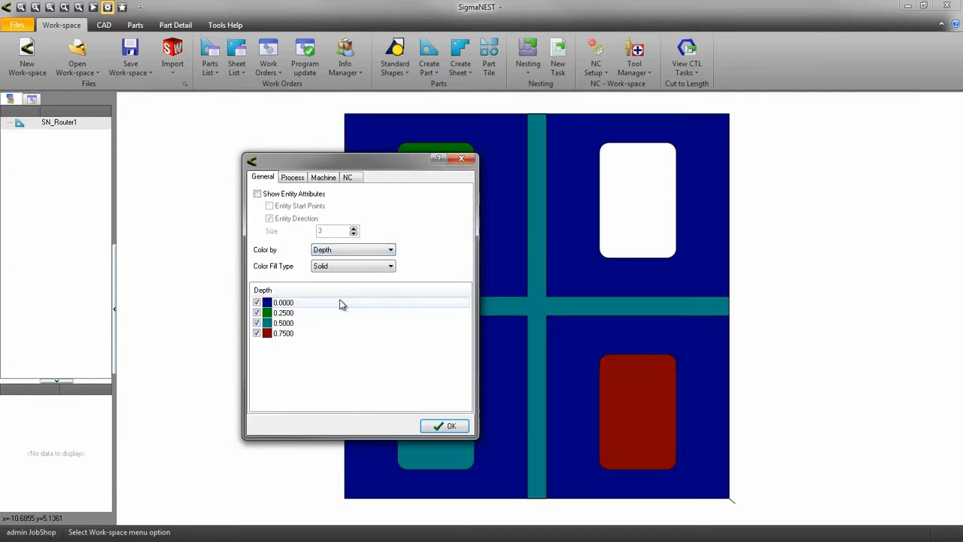
pyautogui.moveTo(360, 160); pyautogui.dragTo(178, 100)
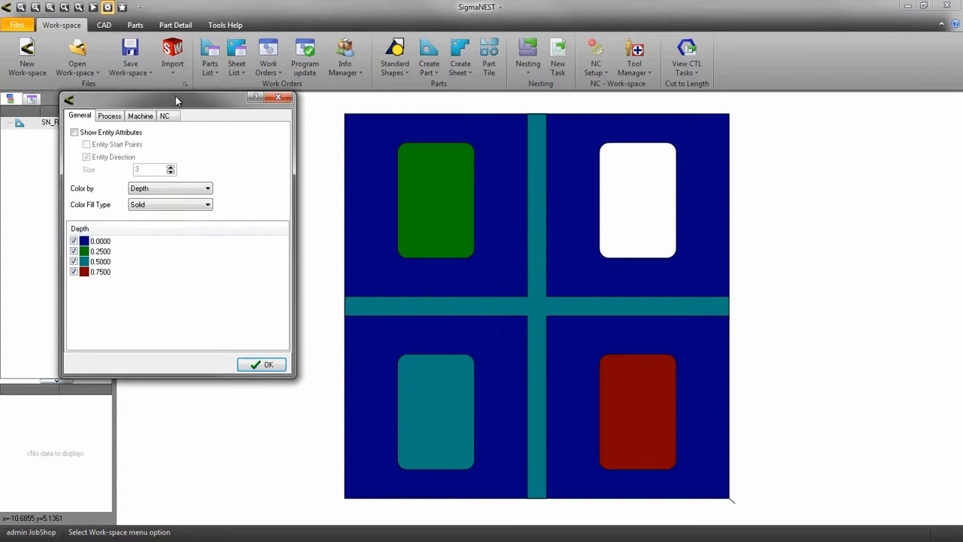
pyautogui.click(109, 115)
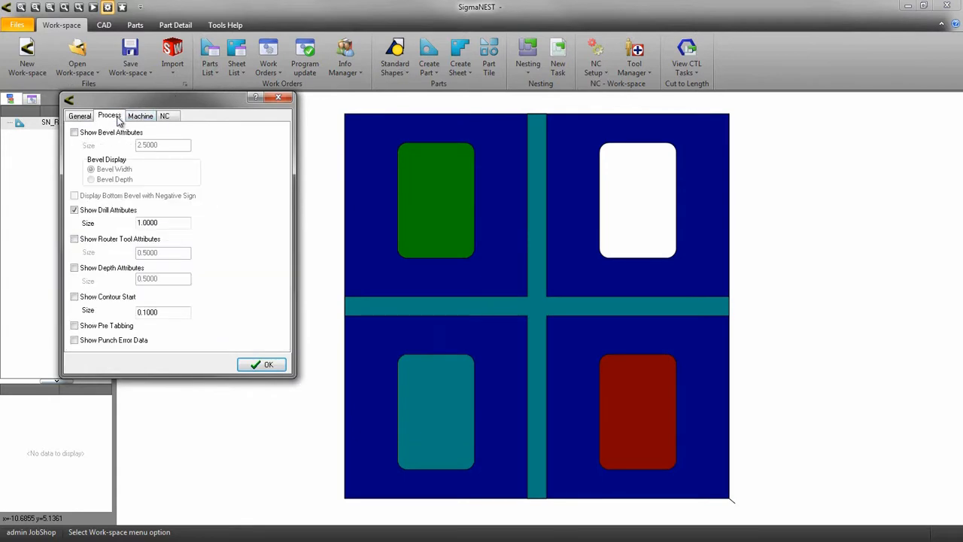
pyautogui.click(74, 268)
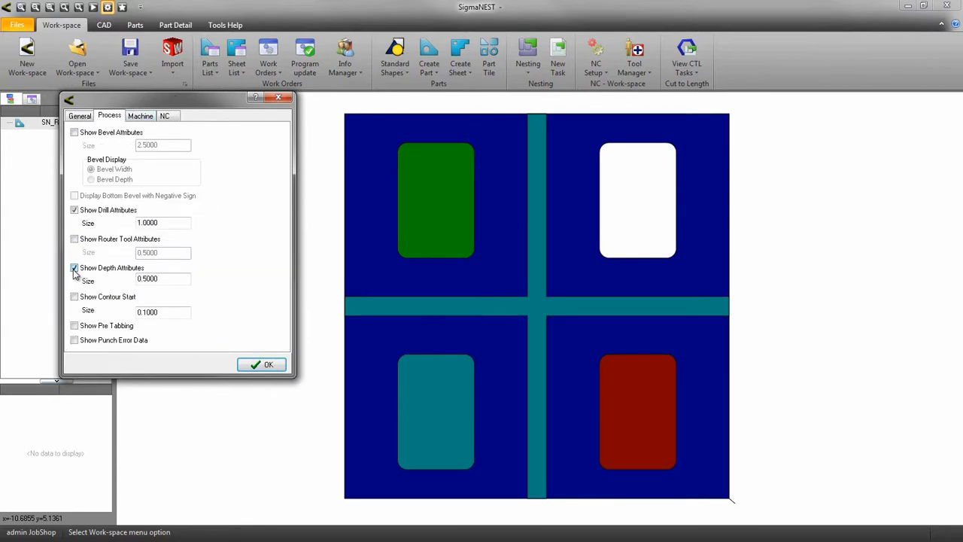
pyautogui.click(261, 364)
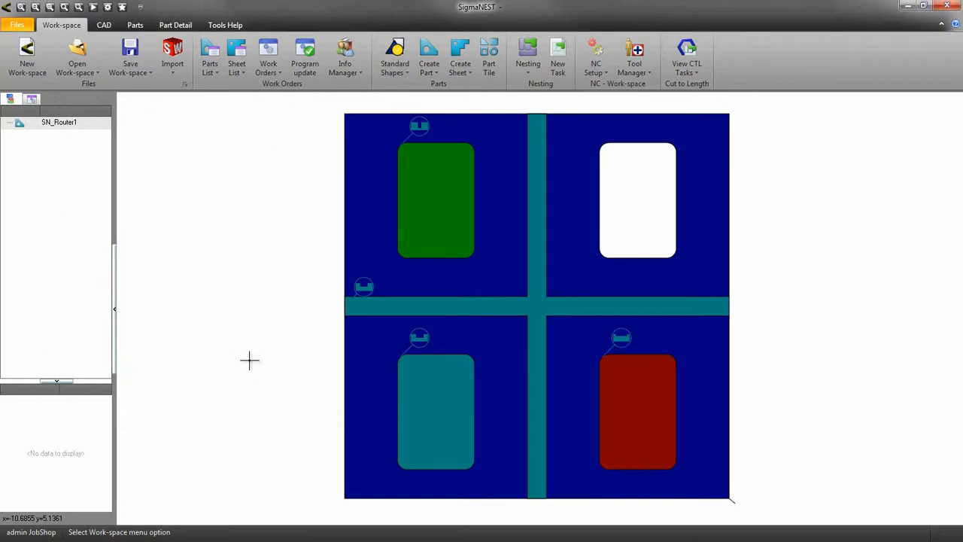
pyautogui.moveTo(161, 62)
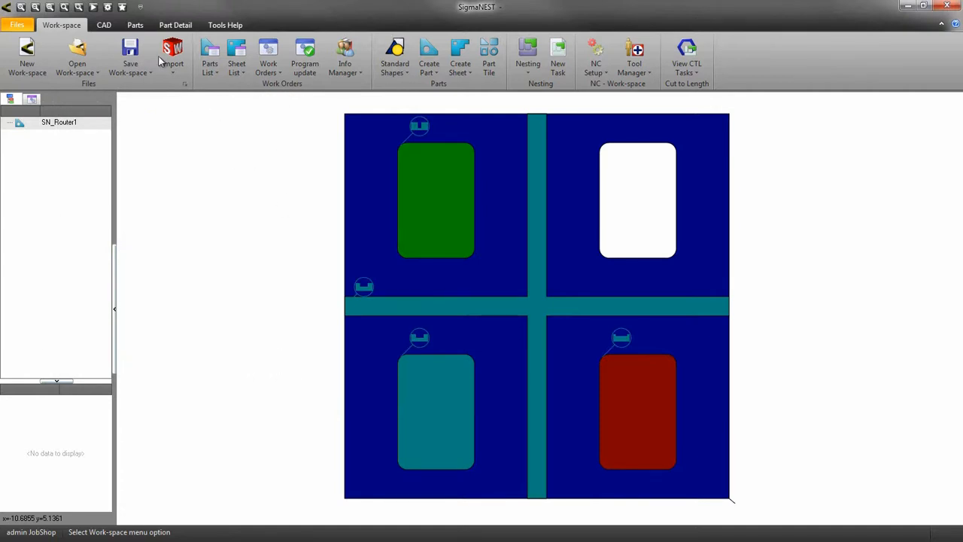
pyautogui.click(136, 24)
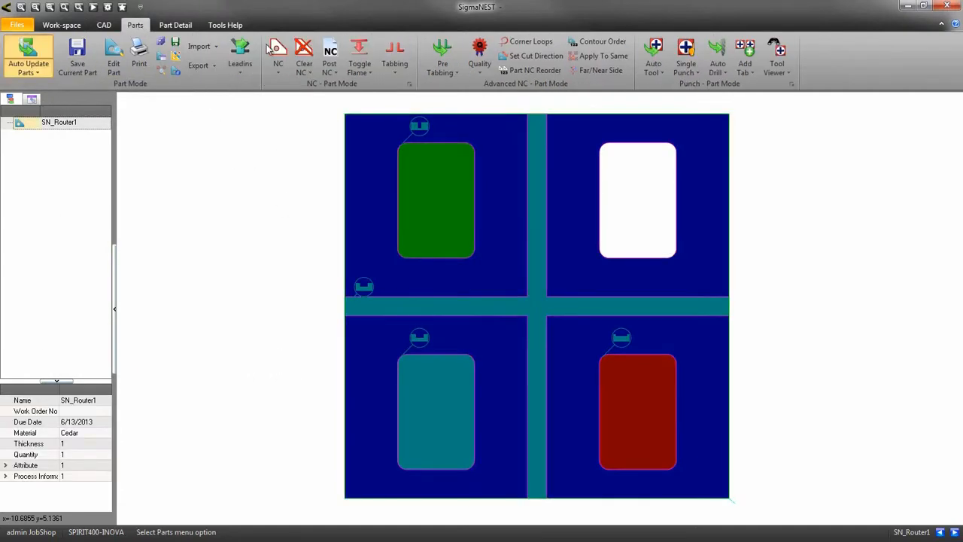
# Run Verify Depth on the green pocket, reading depth 0.2500 and area 5.9463 in².
pyautogui.click(478, 58)
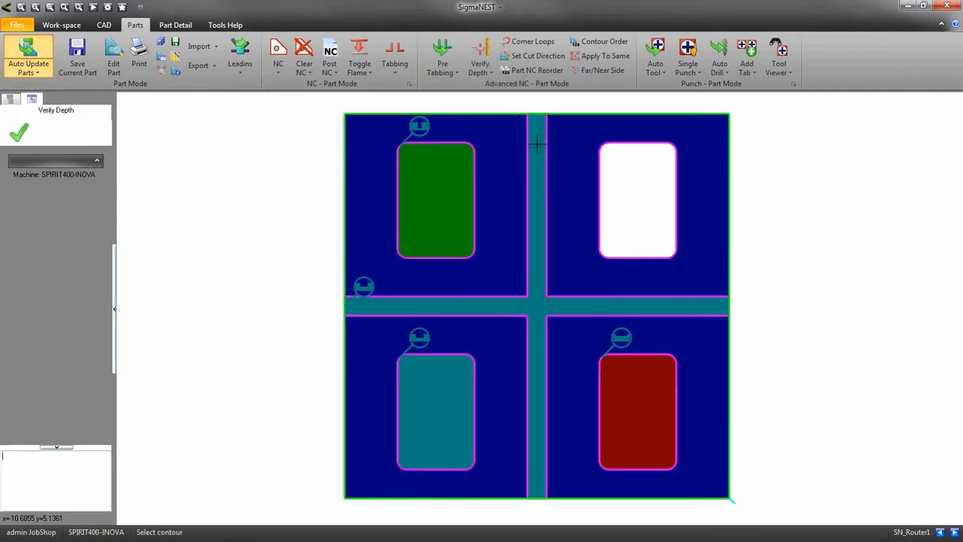
pyautogui.click(436, 199)
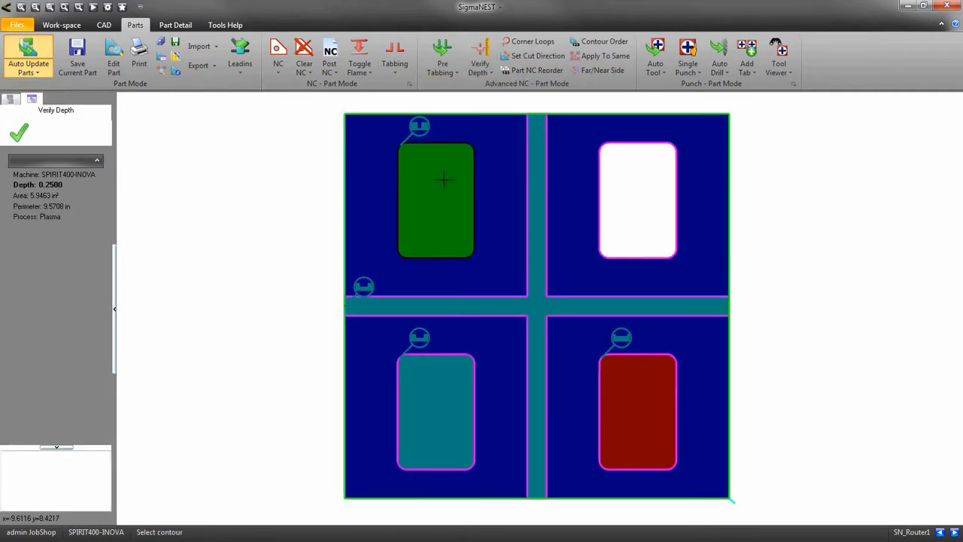